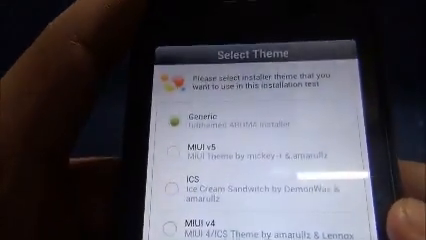
scroll("up", 3)
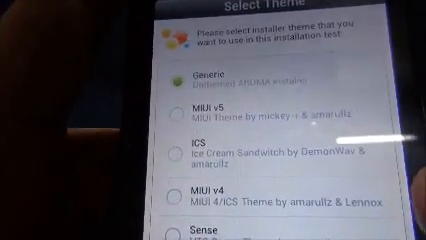
scroll("up", 3)
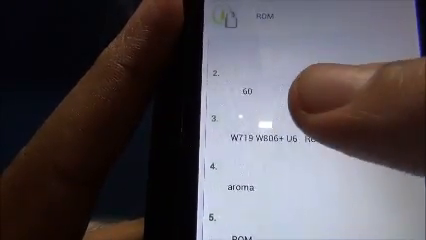
scroll("up", 3)
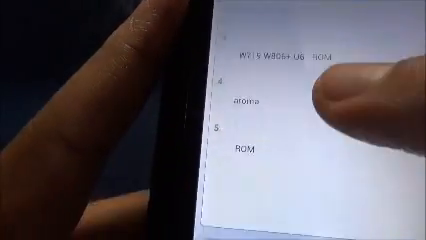